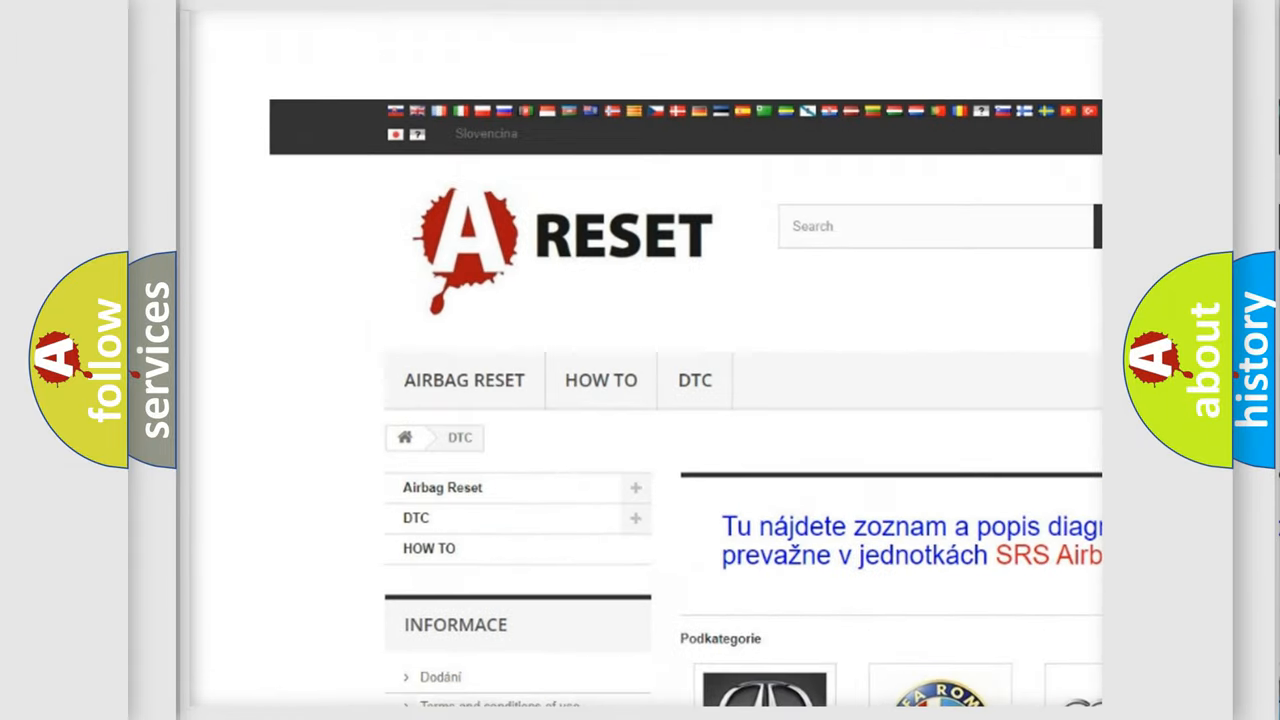
{"action": "scroll", "scroll_direction": "down", "scroll_amount": 3}
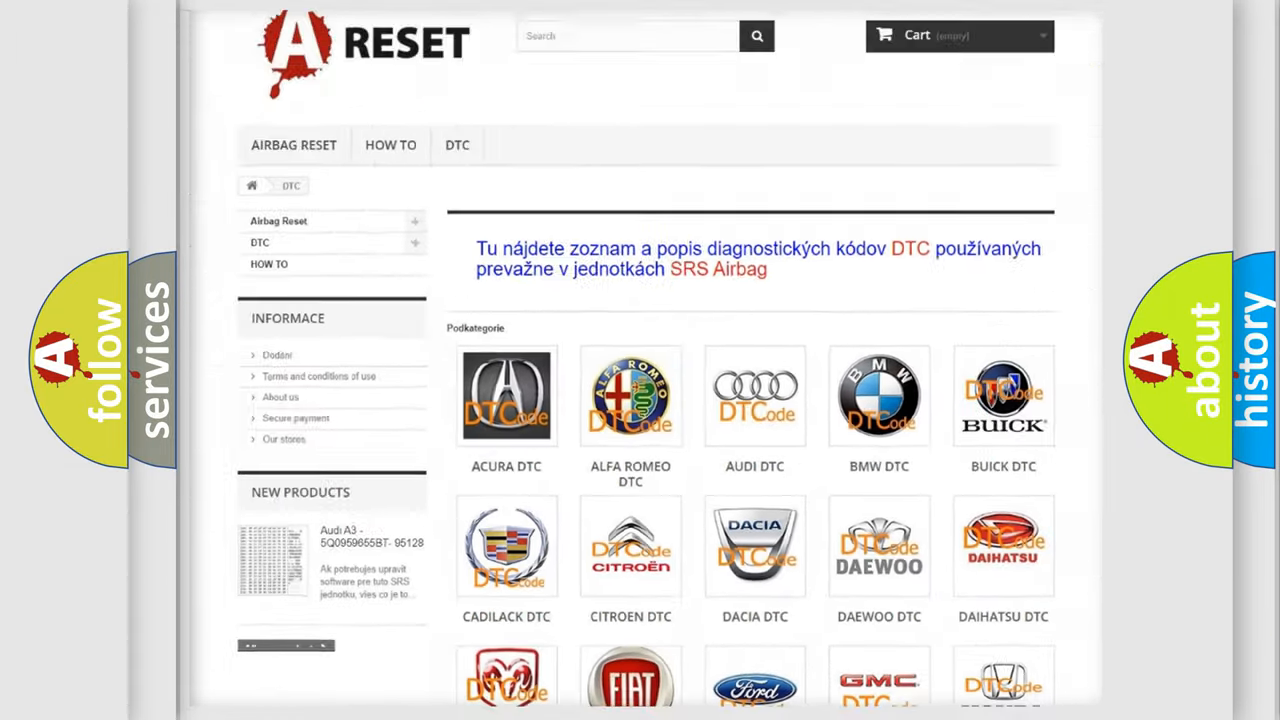
{"action": "scroll", "scroll_direction": "down", "scroll_amount": 3}
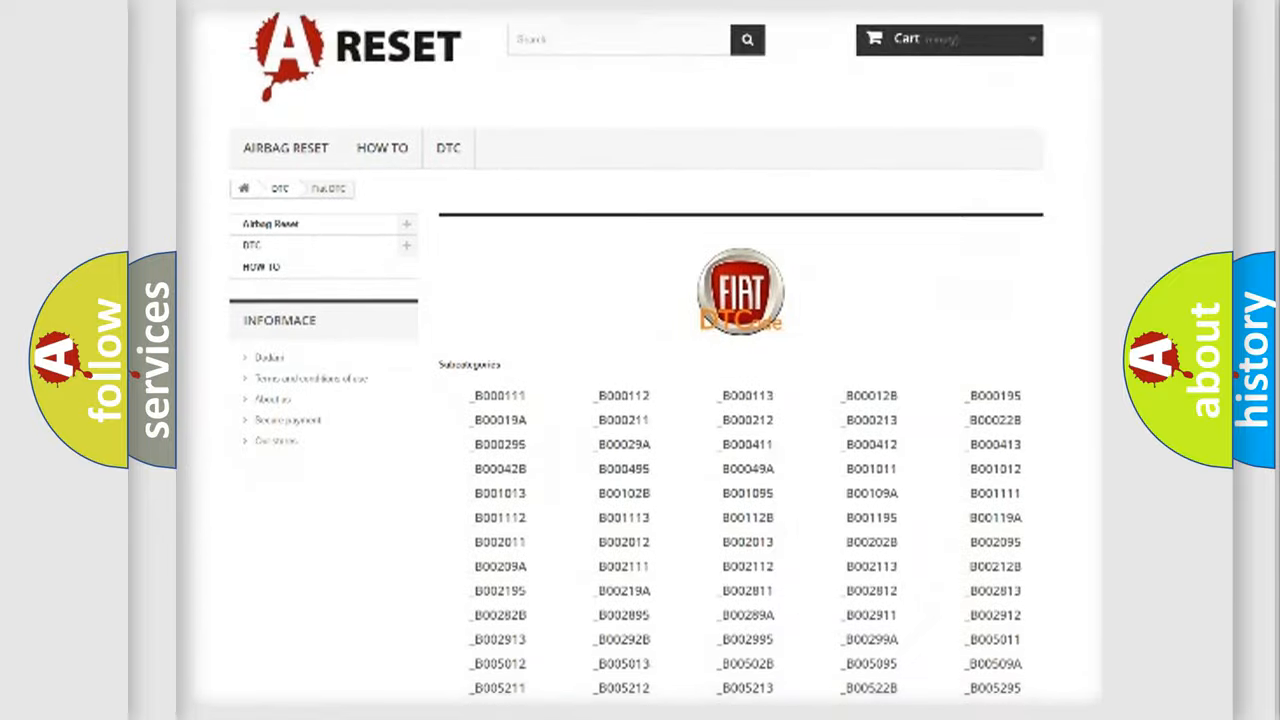
{"action": "scroll", "scroll_direction": "down", "scroll_amount": 3}
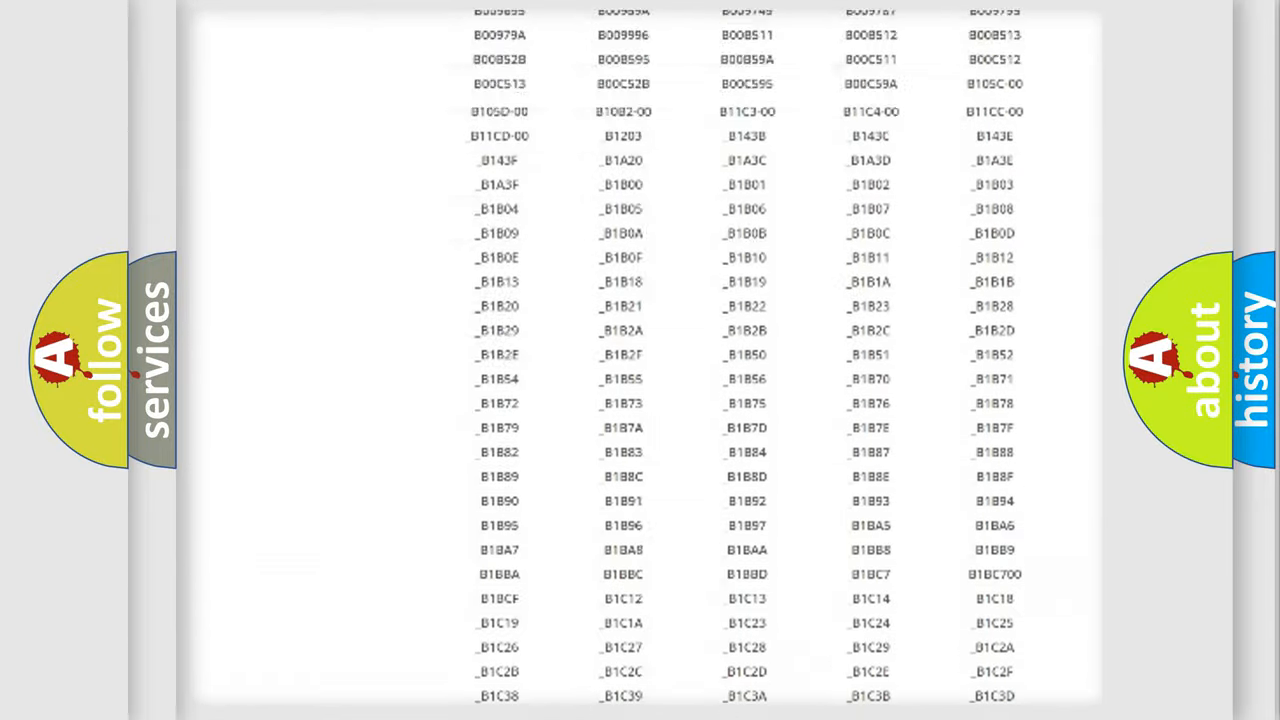